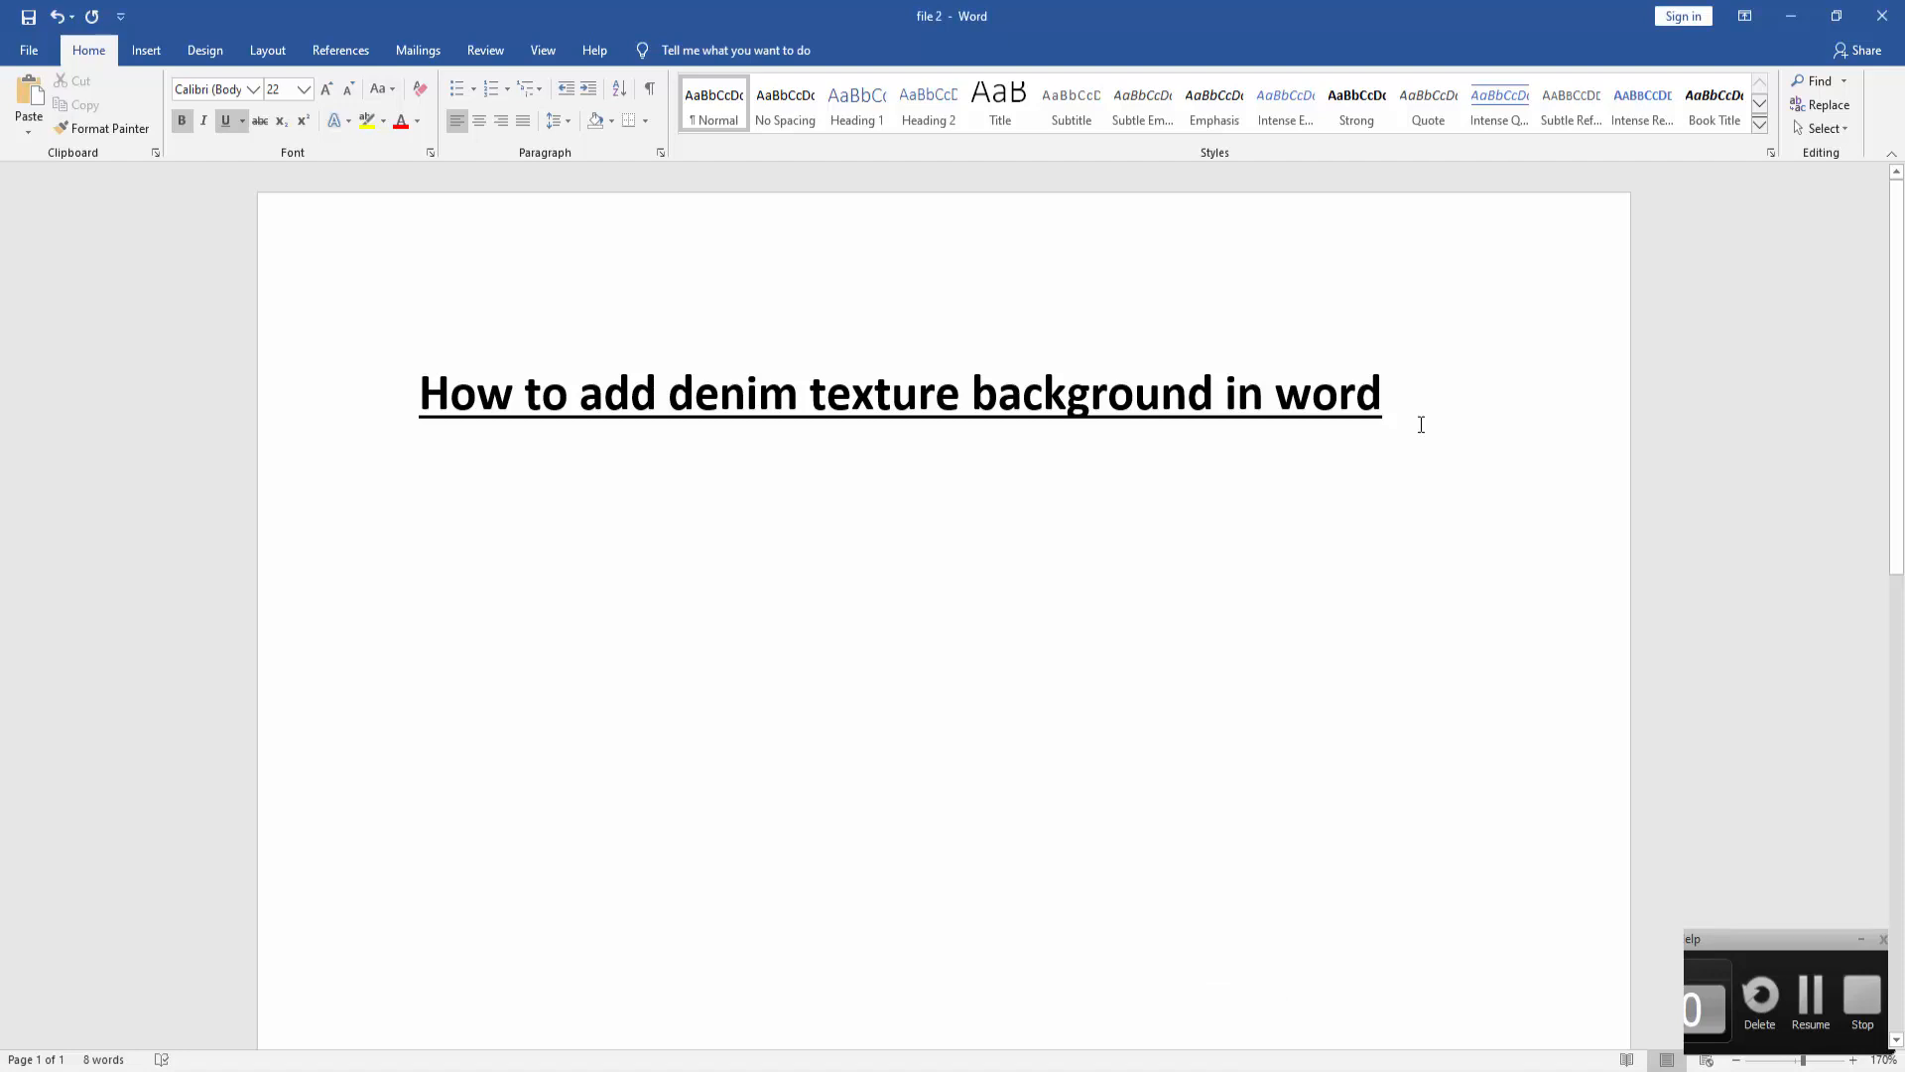
Draw a full-page rectangle over the heading and switch its fill to picture or texture.
click(1381, 393)
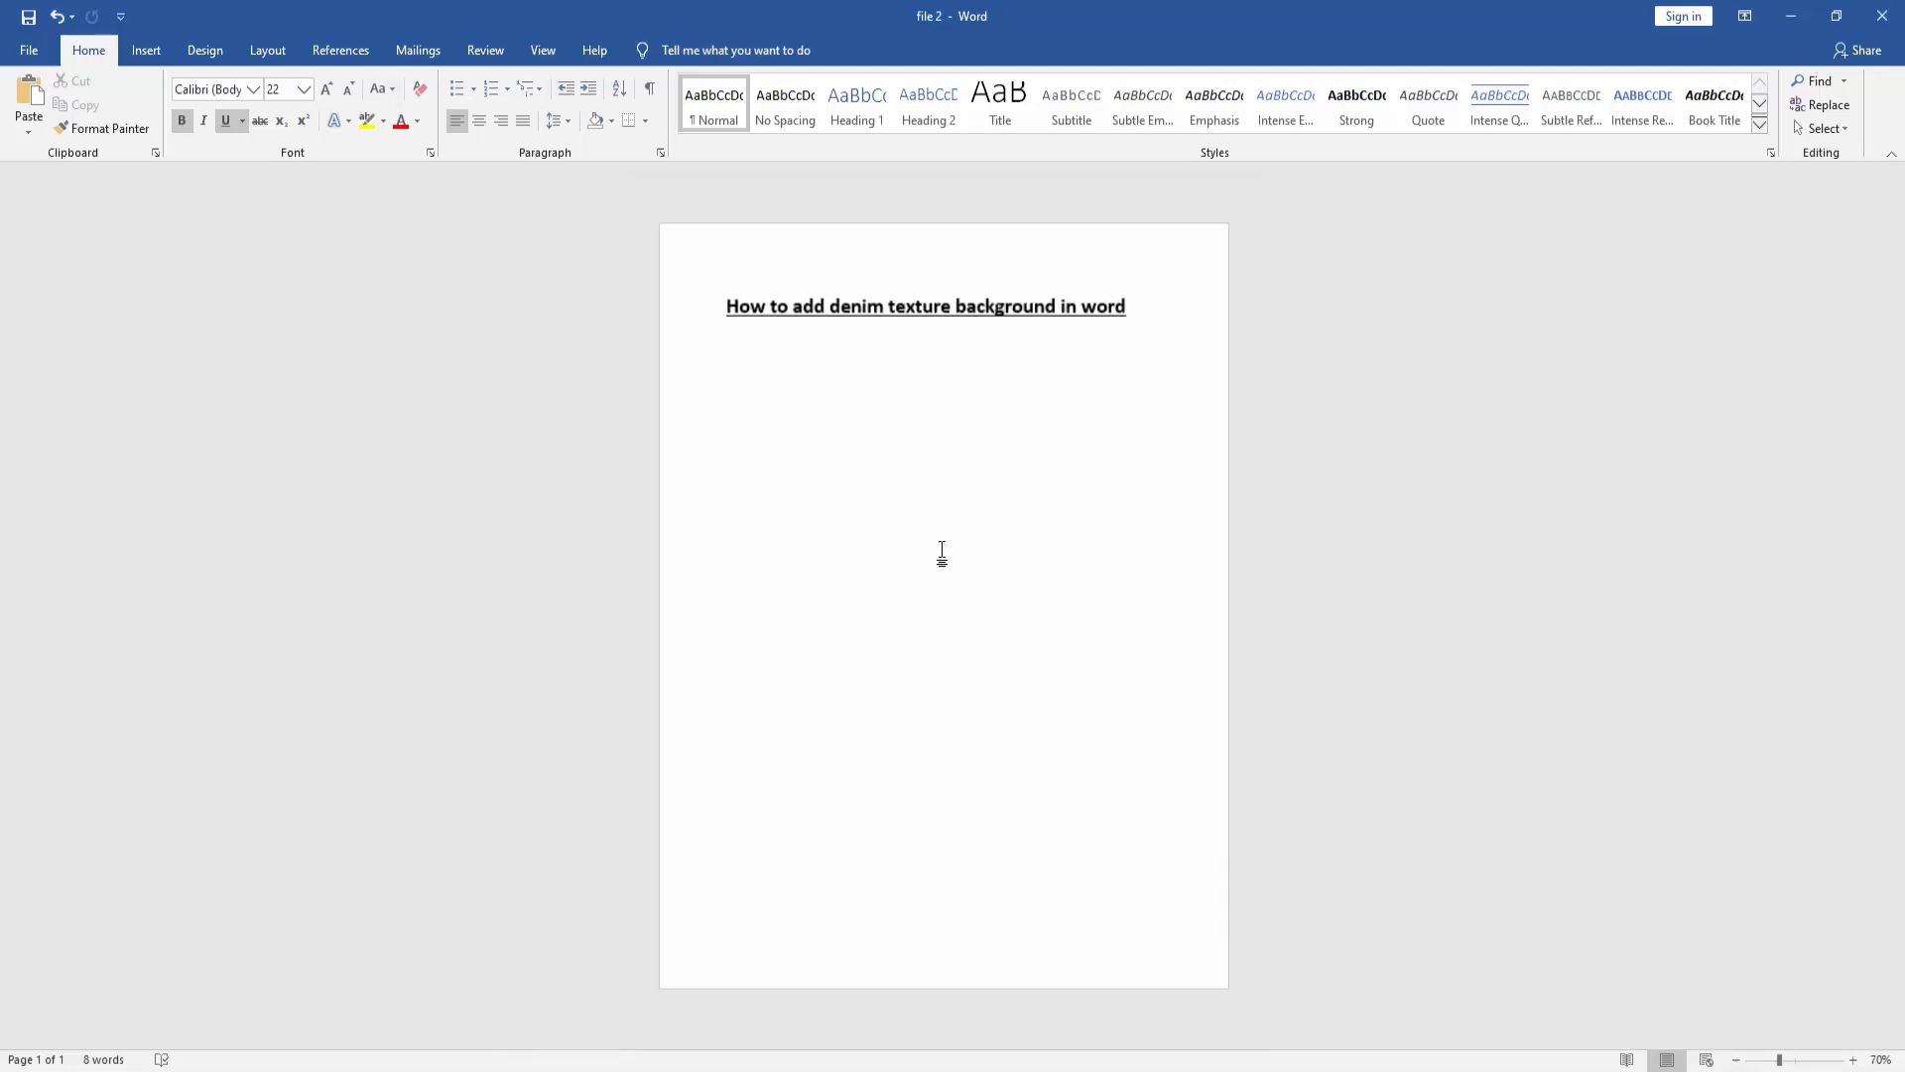
click(144, 50)
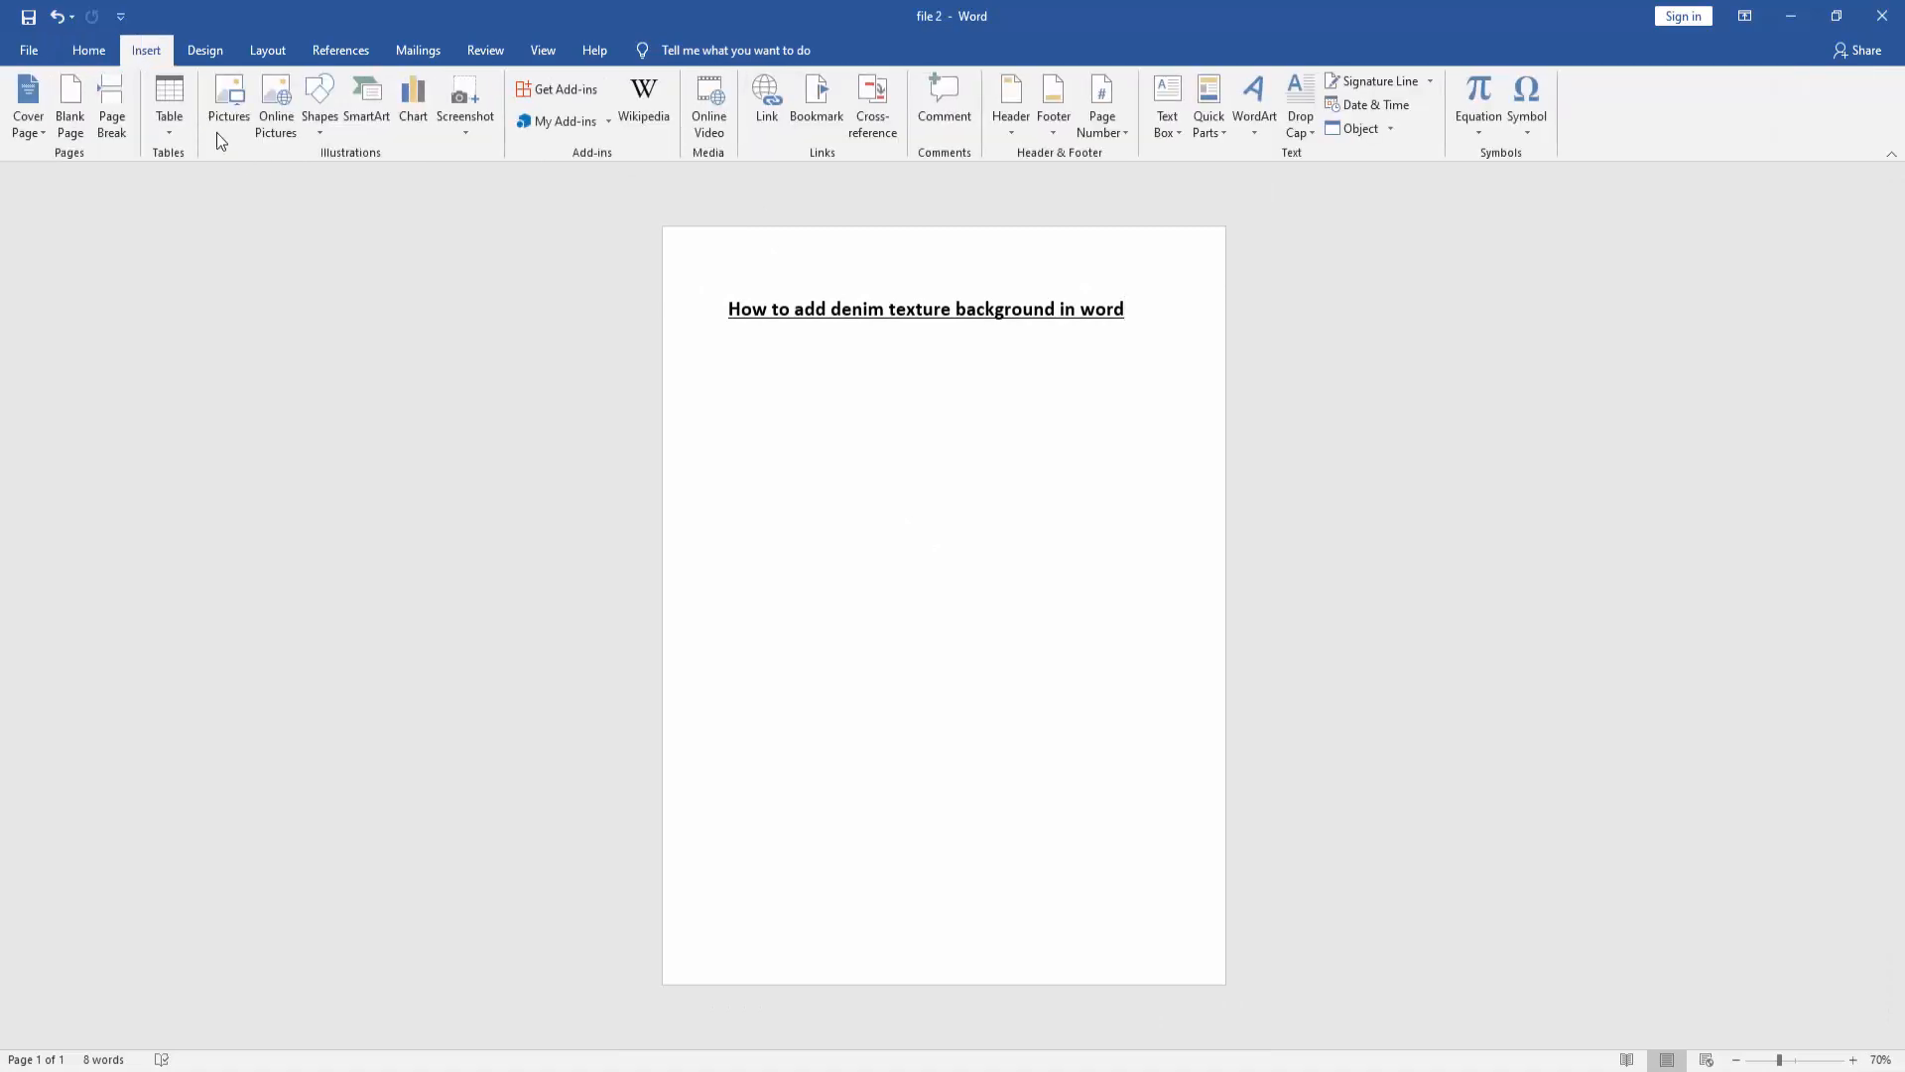
click(319, 99)
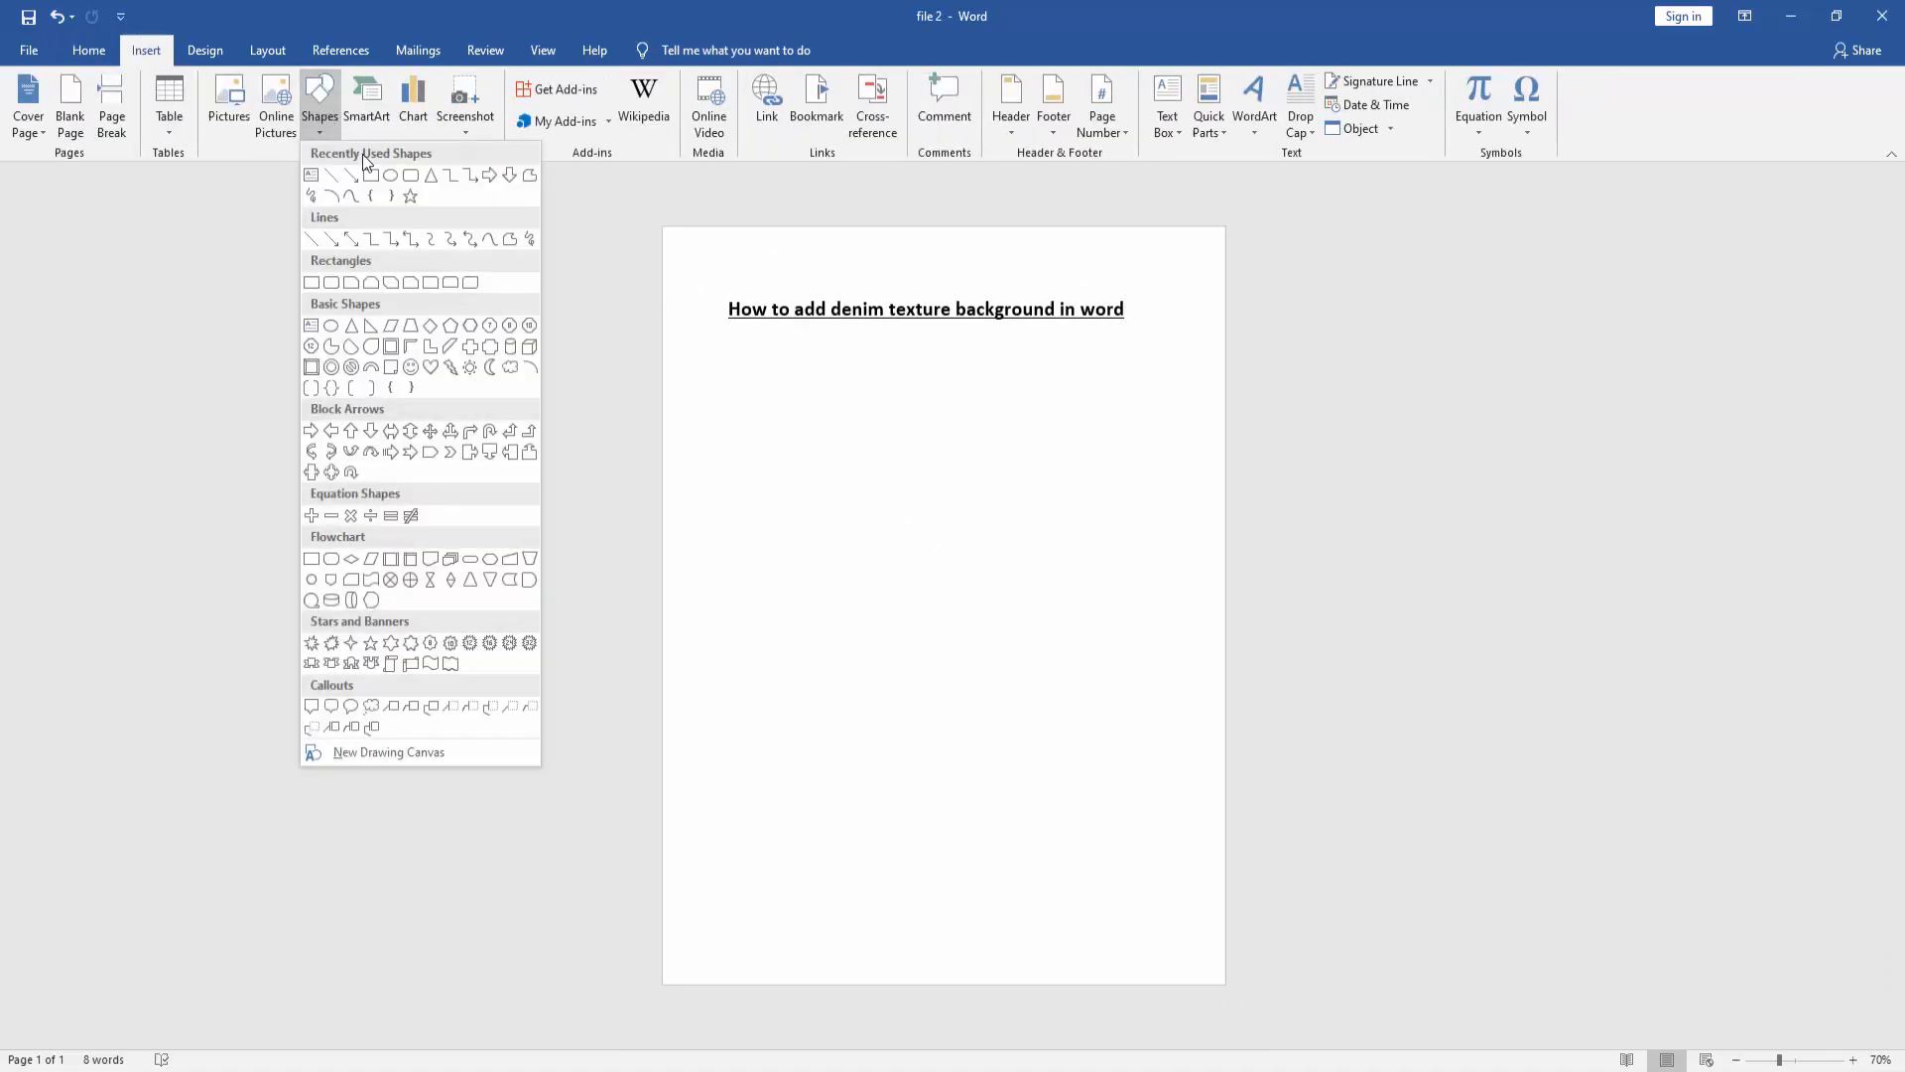
click(312, 174)
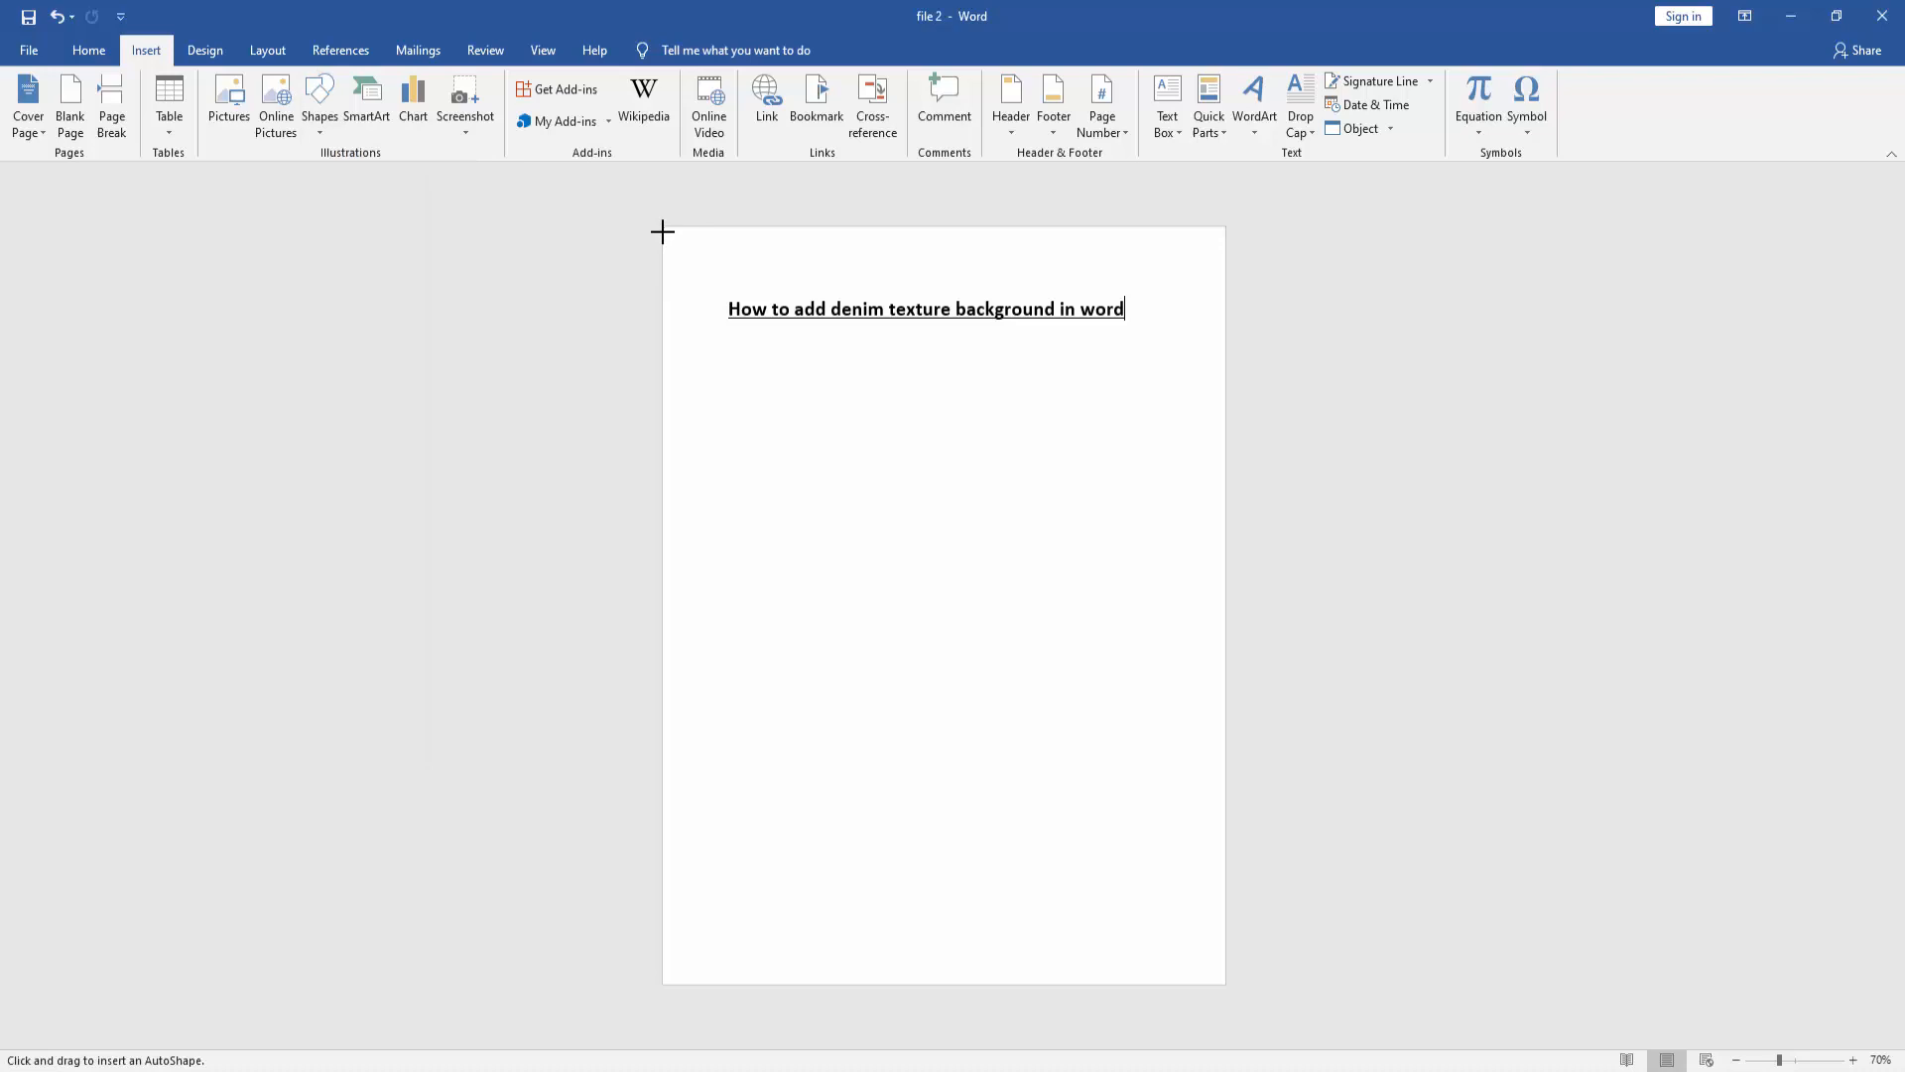
drag(662, 231, 1201, 951)
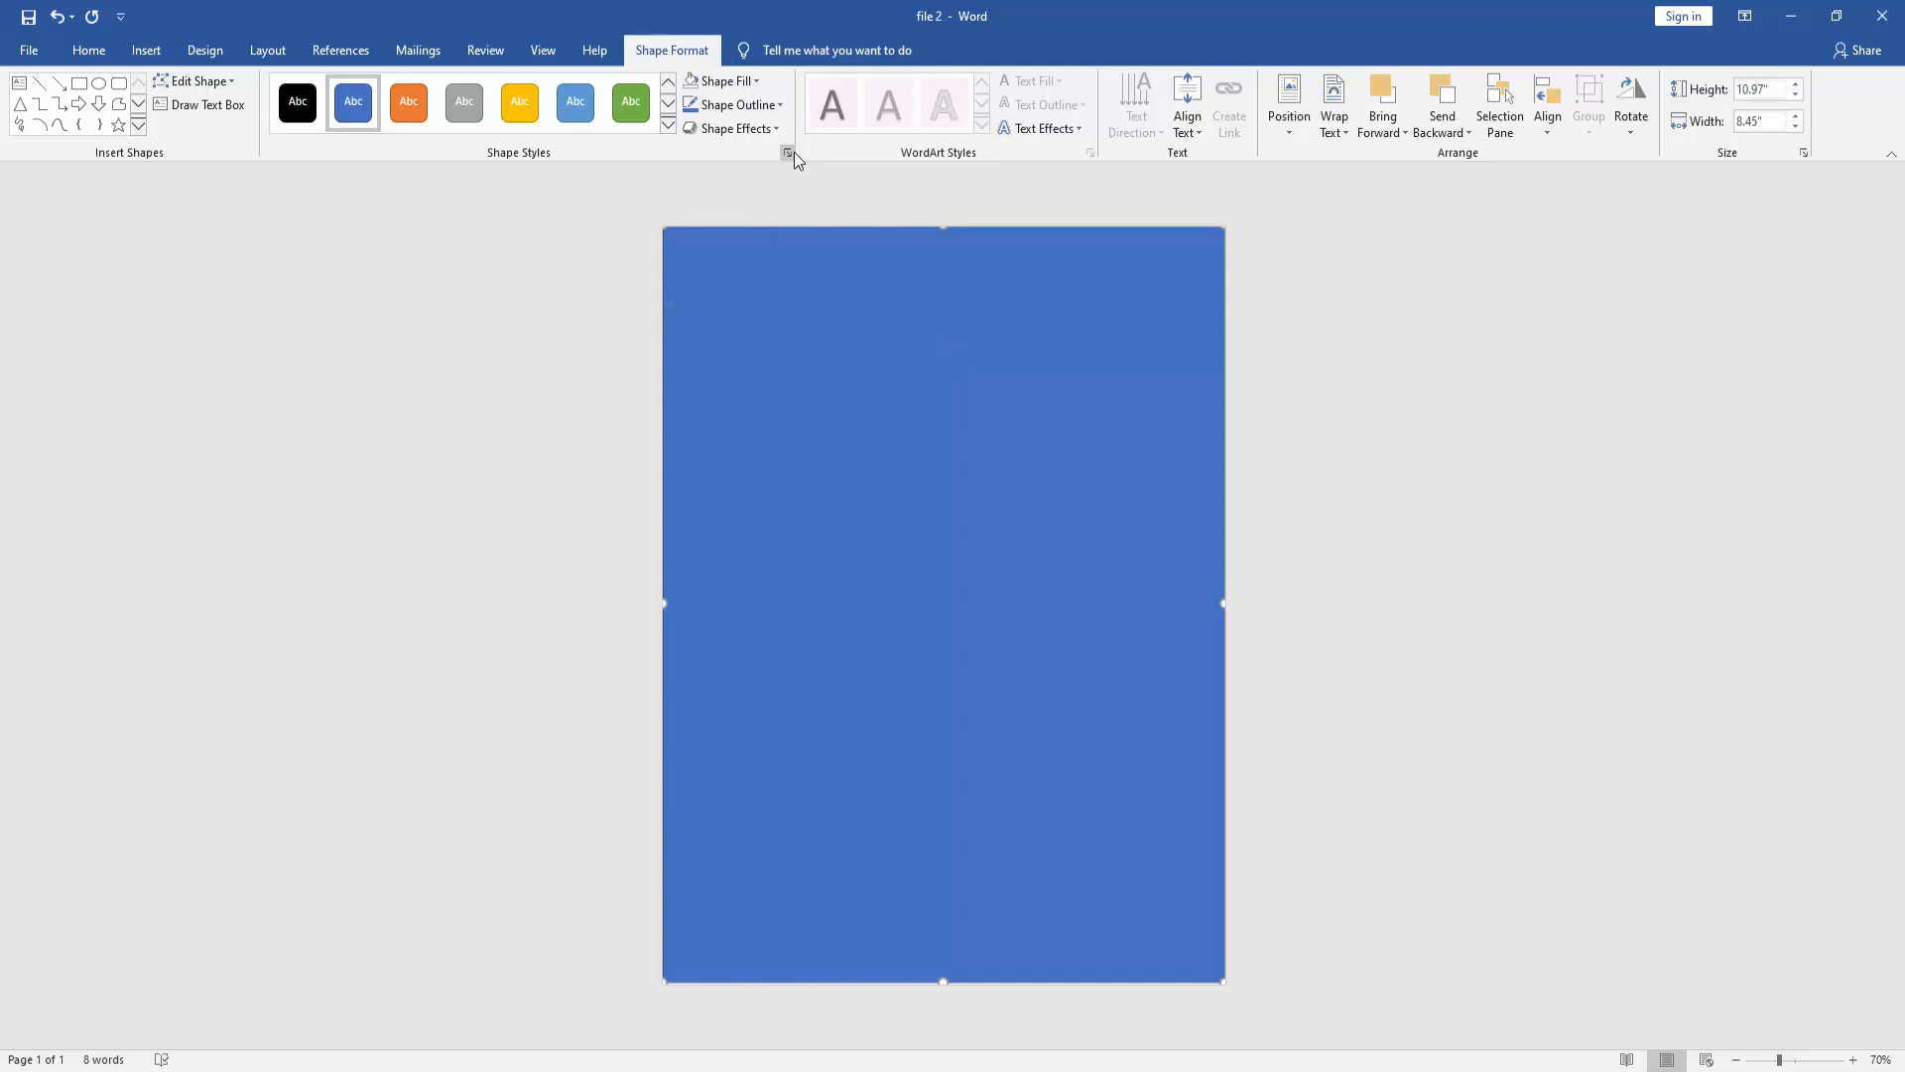
click(787, 151)
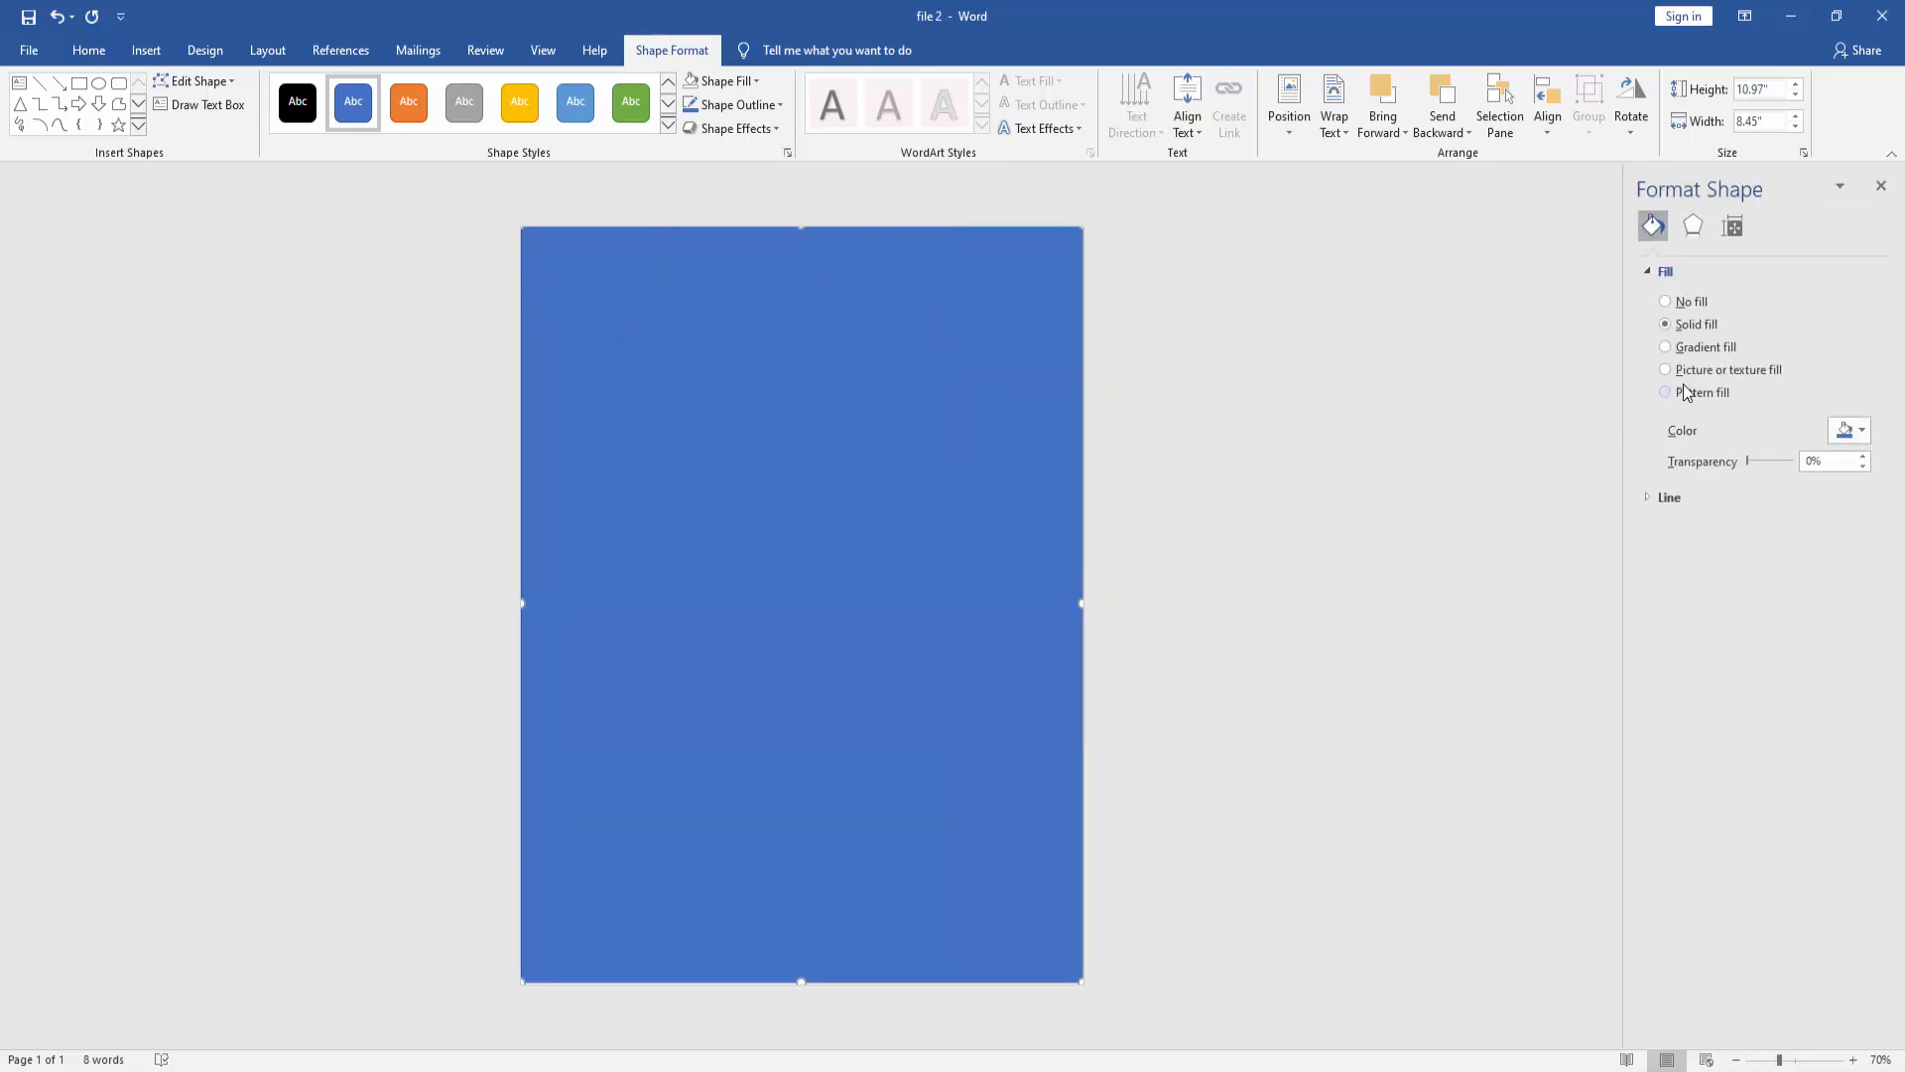
click(1666, 369)
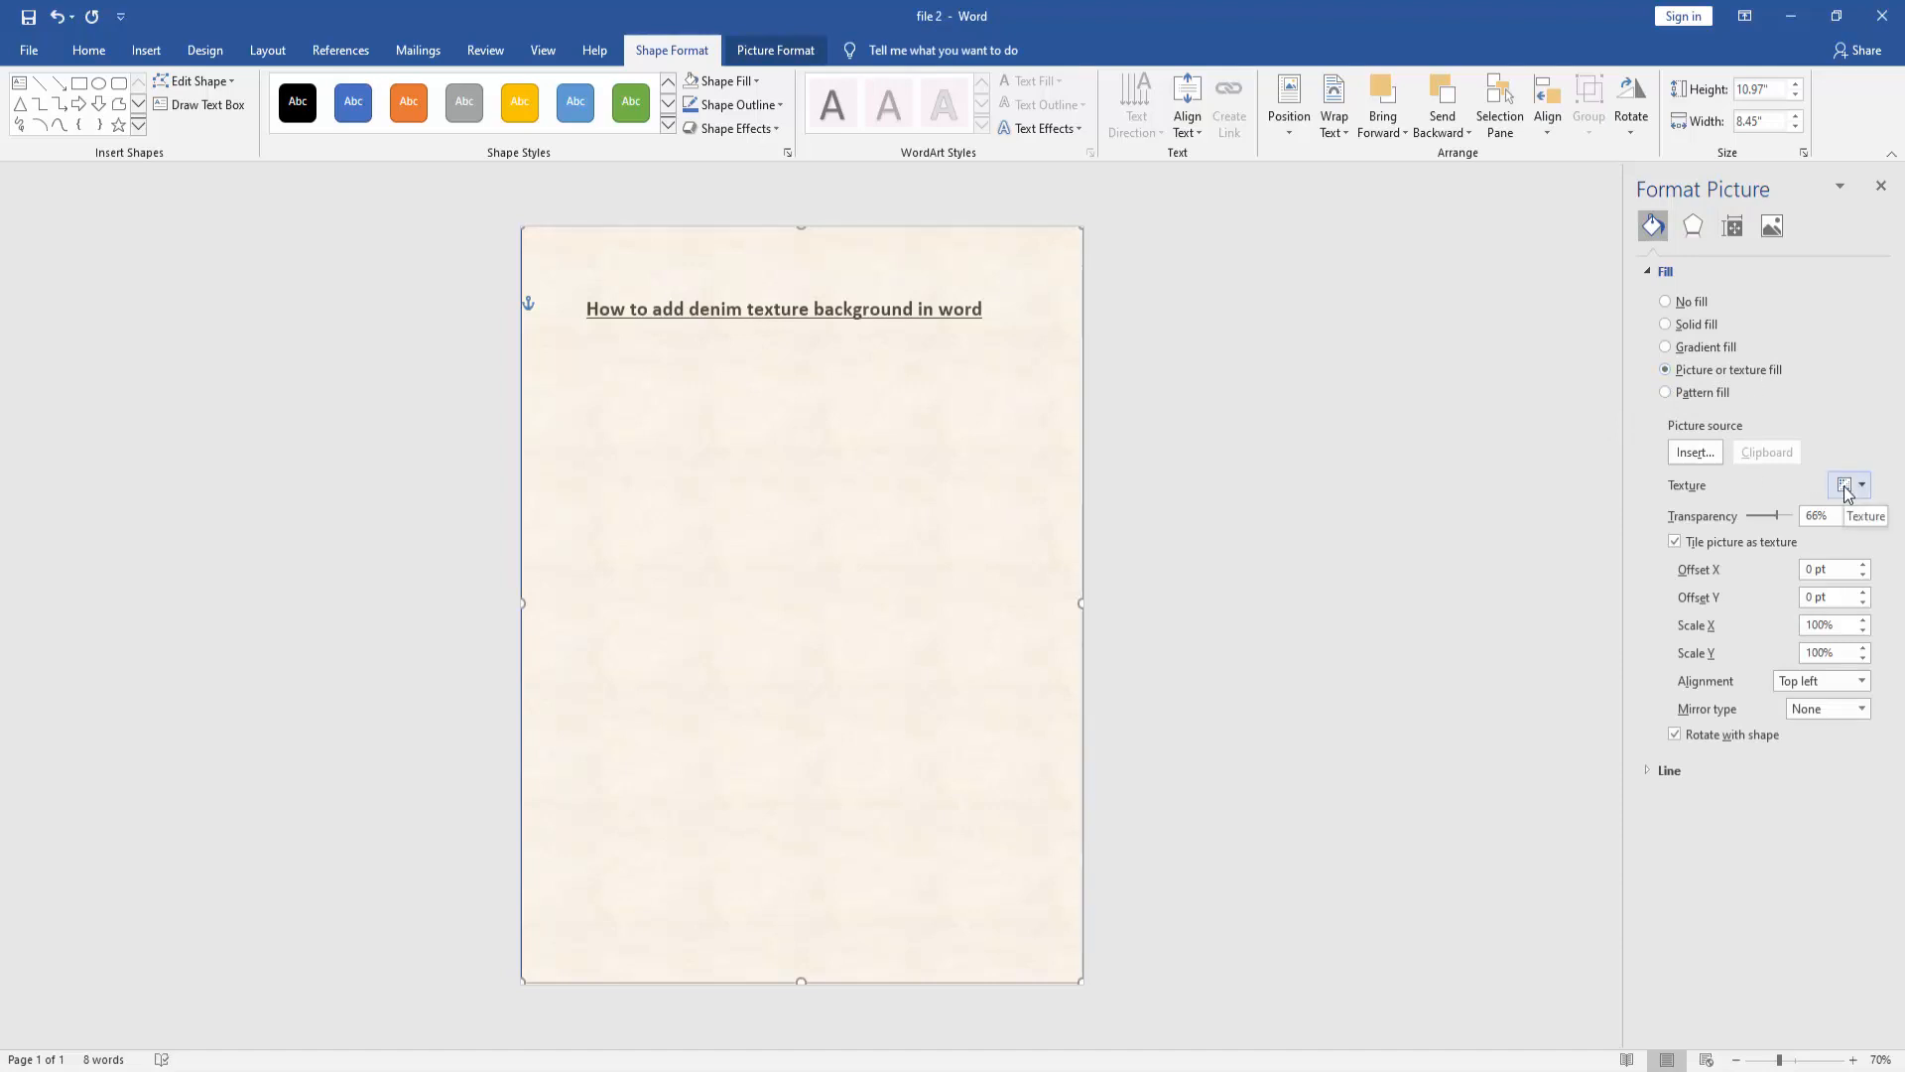
Choose Denim from the texture options as the rectangle's fill.
click(1846, 485)
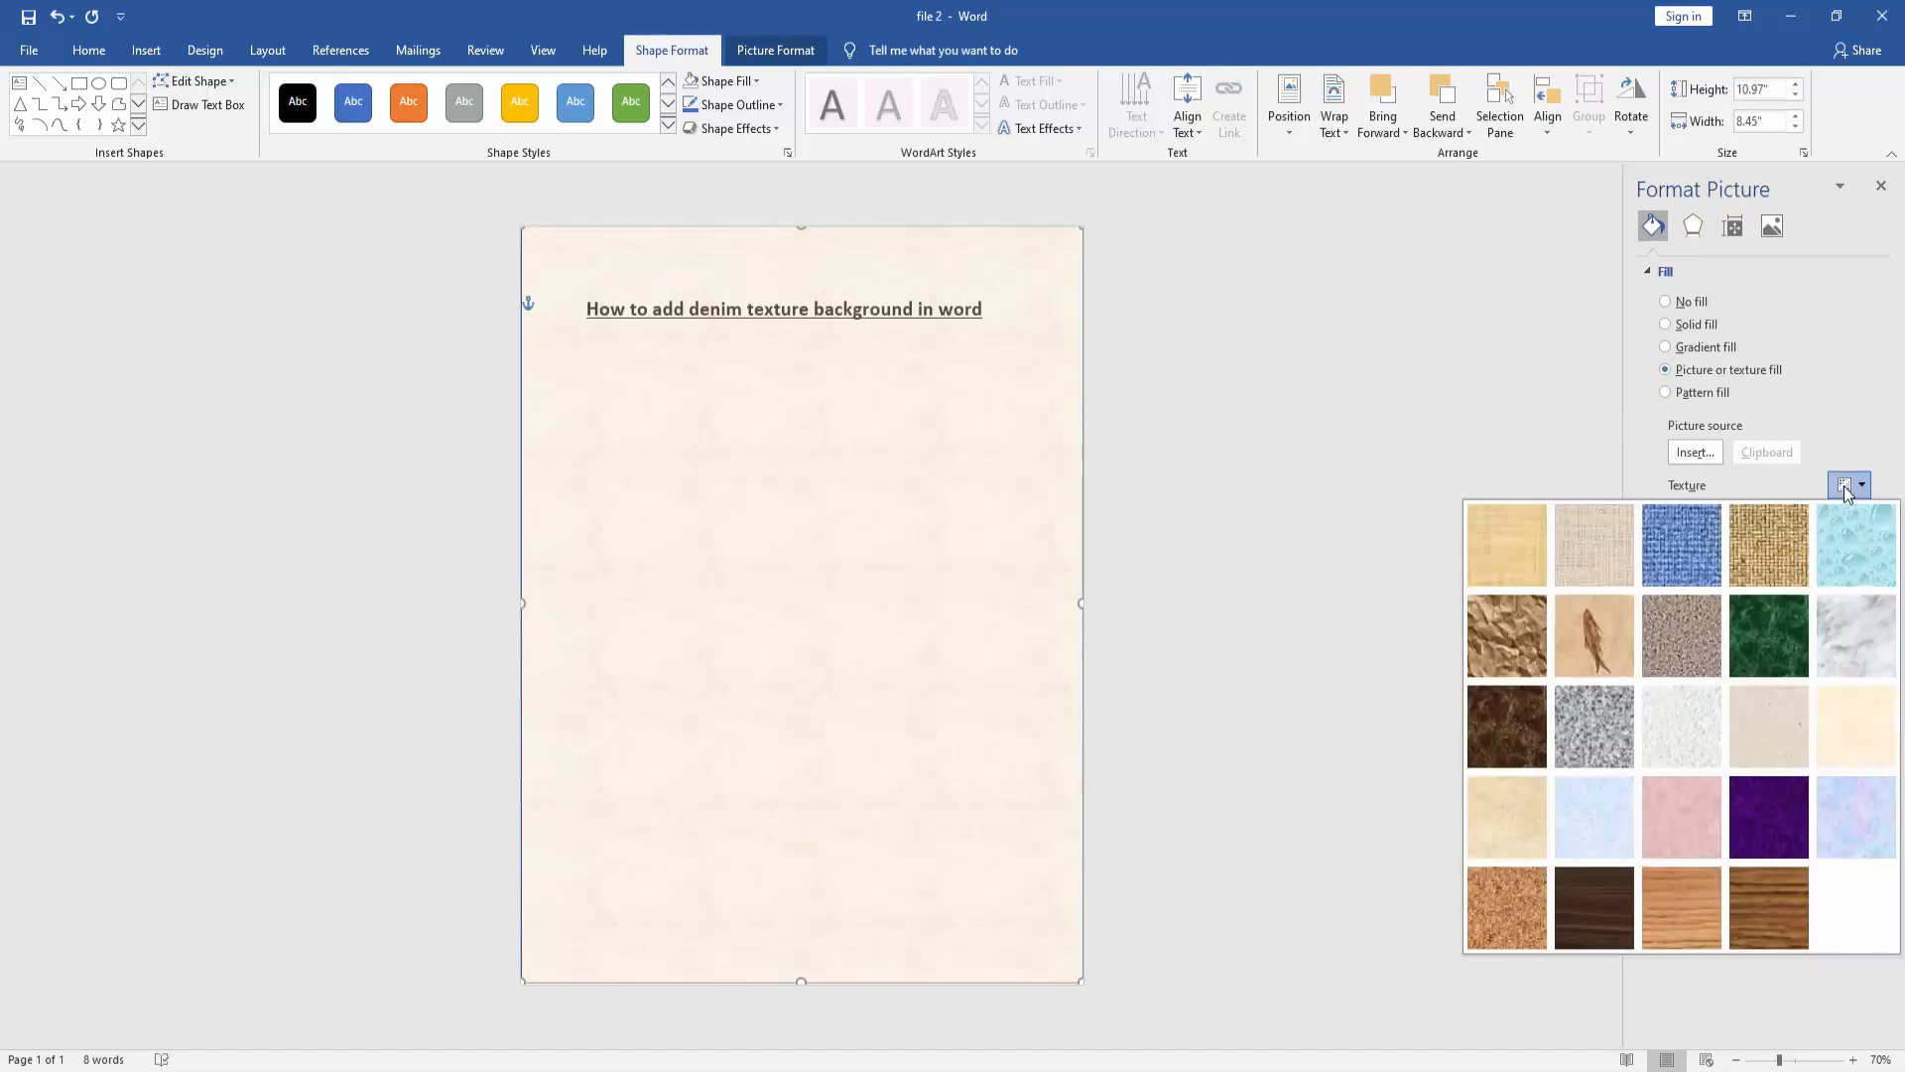
mouse_move(1682, 821)
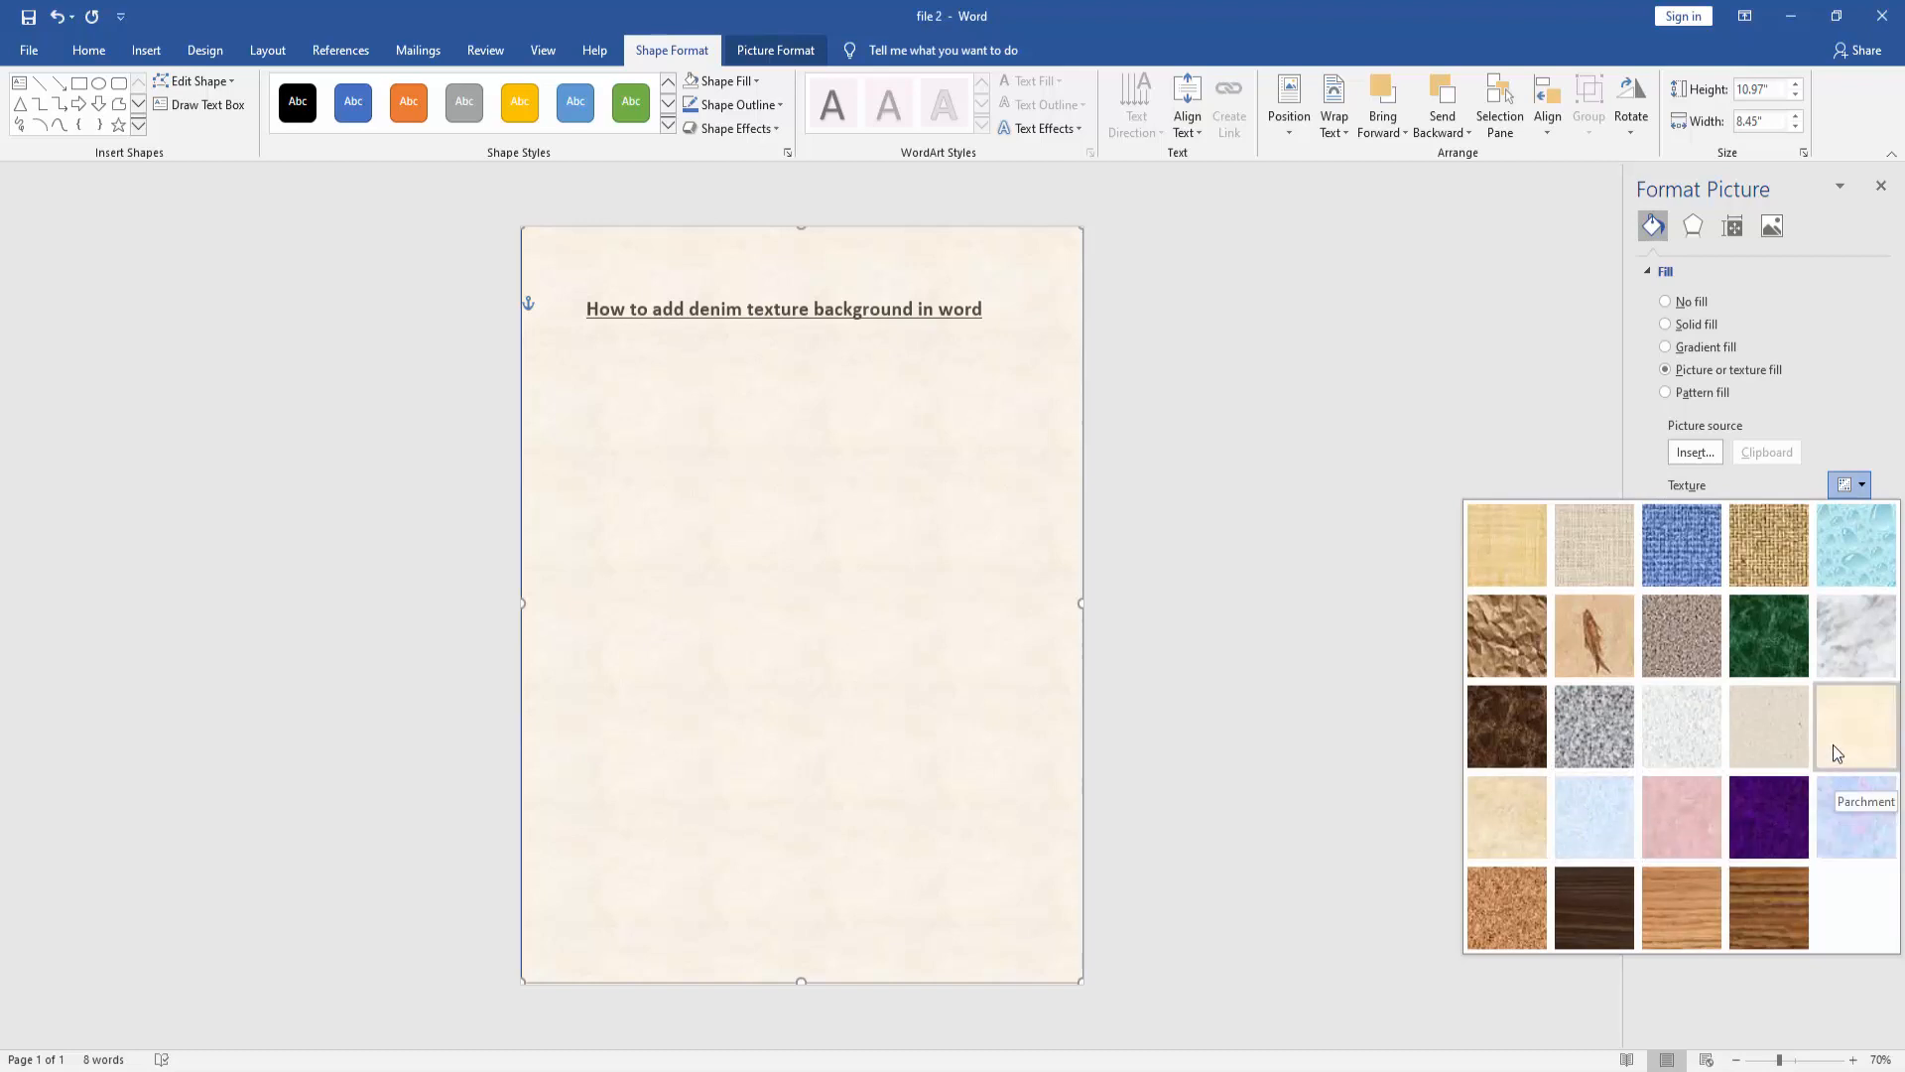
mouse_move(1680, 725)
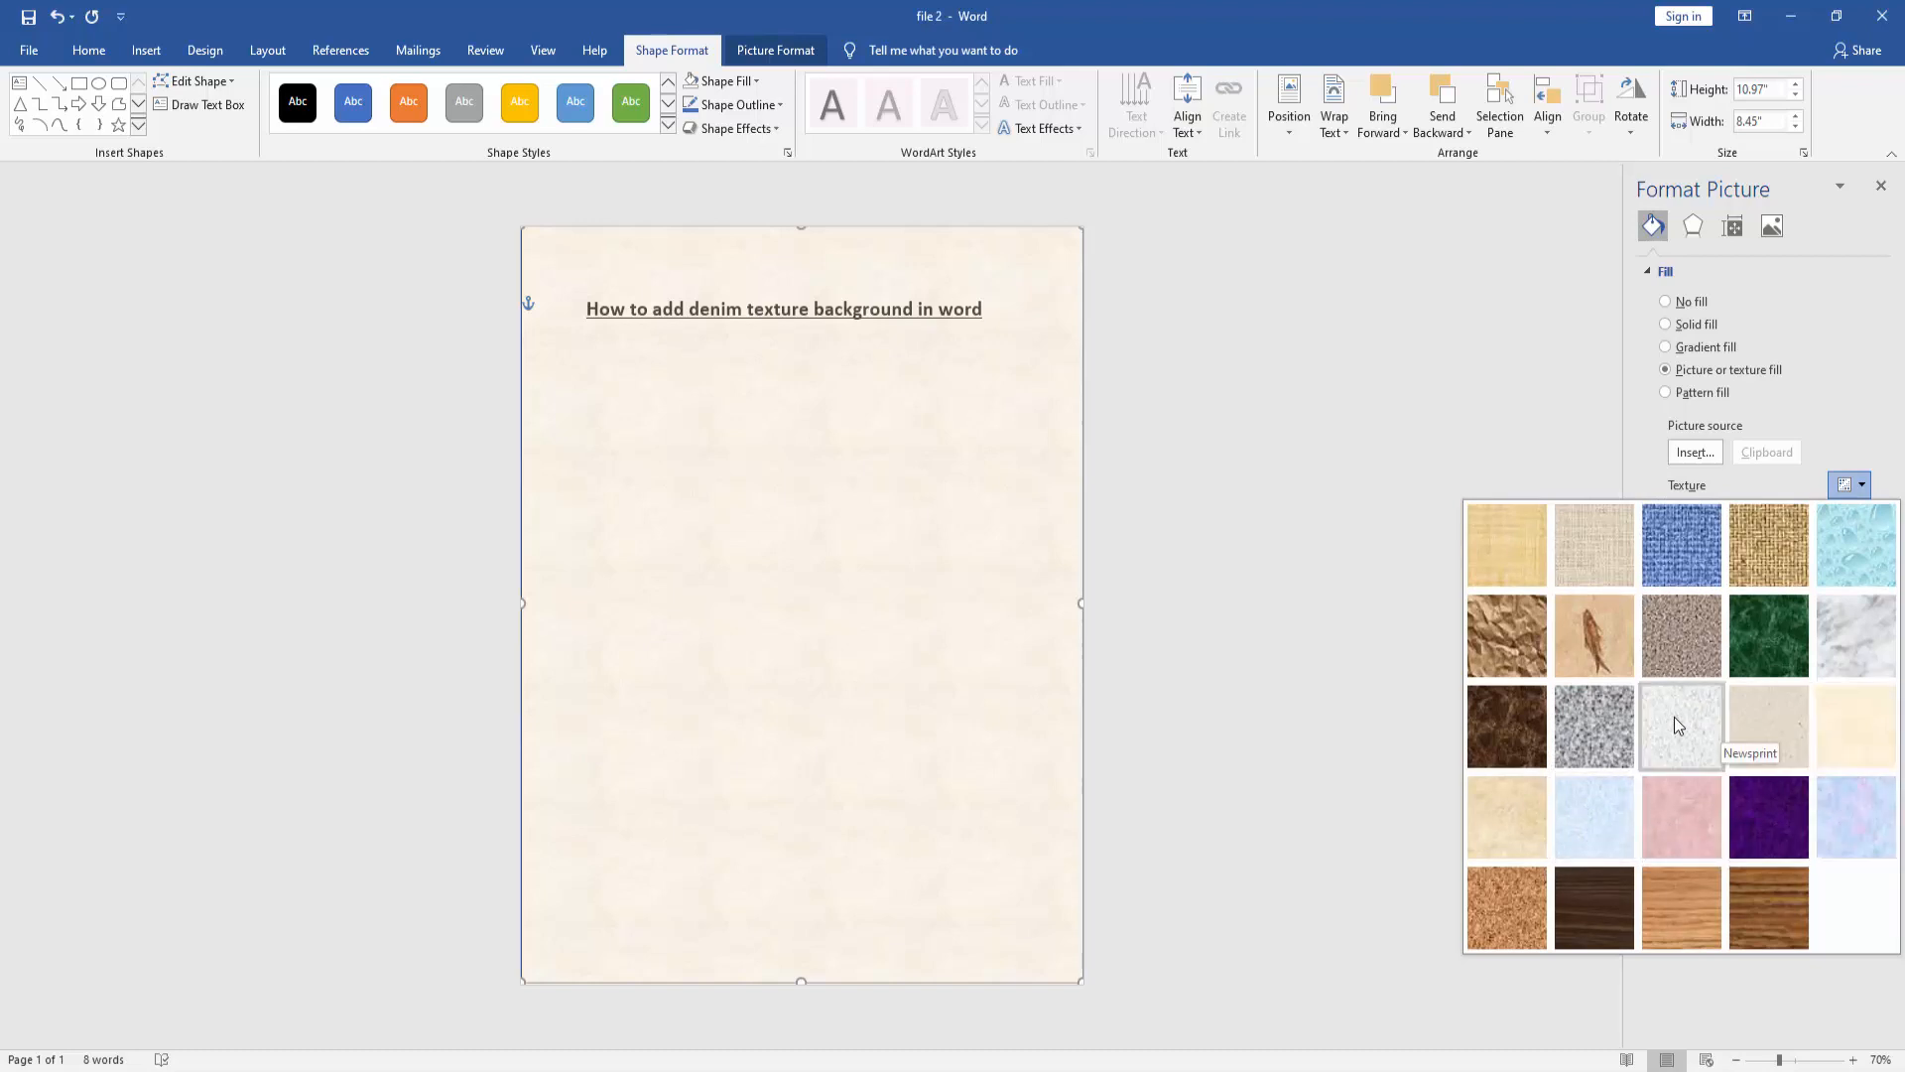
mouse_move(1506, 635)
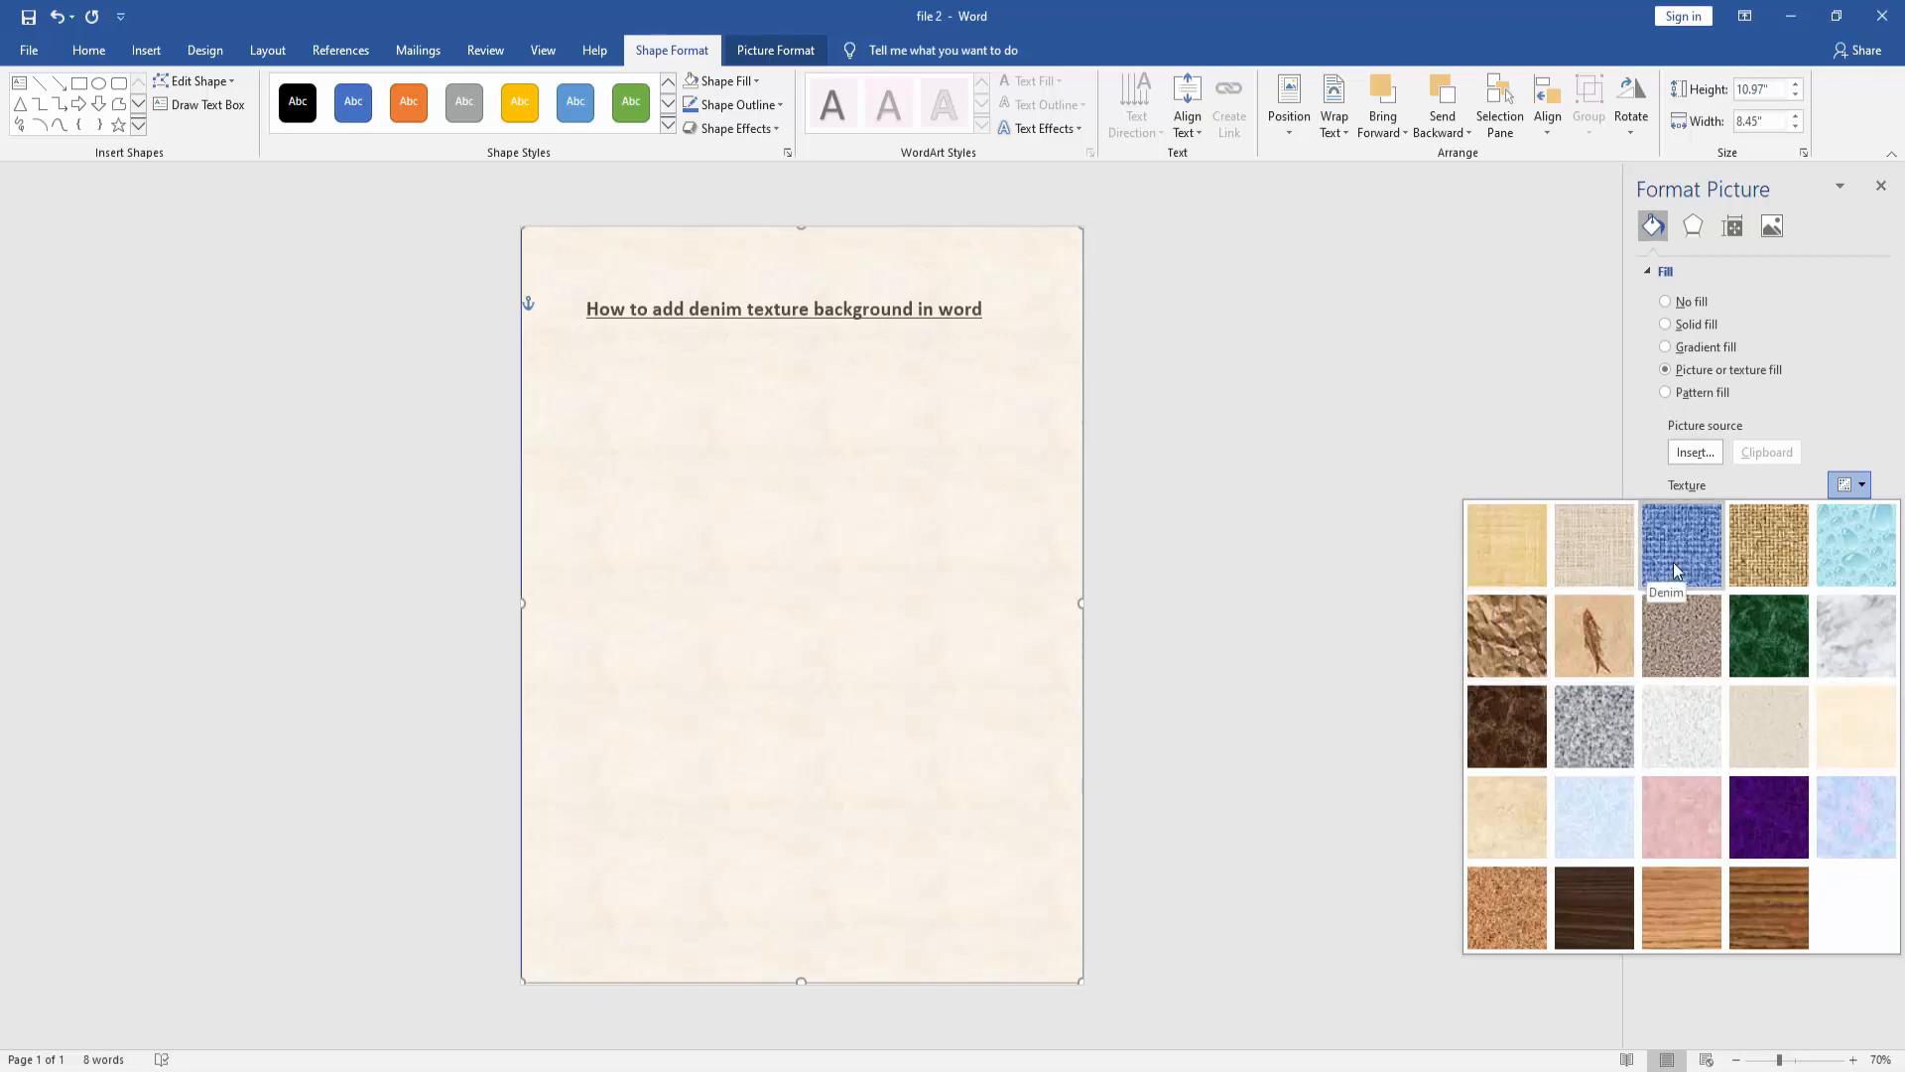
click(1680, 545)
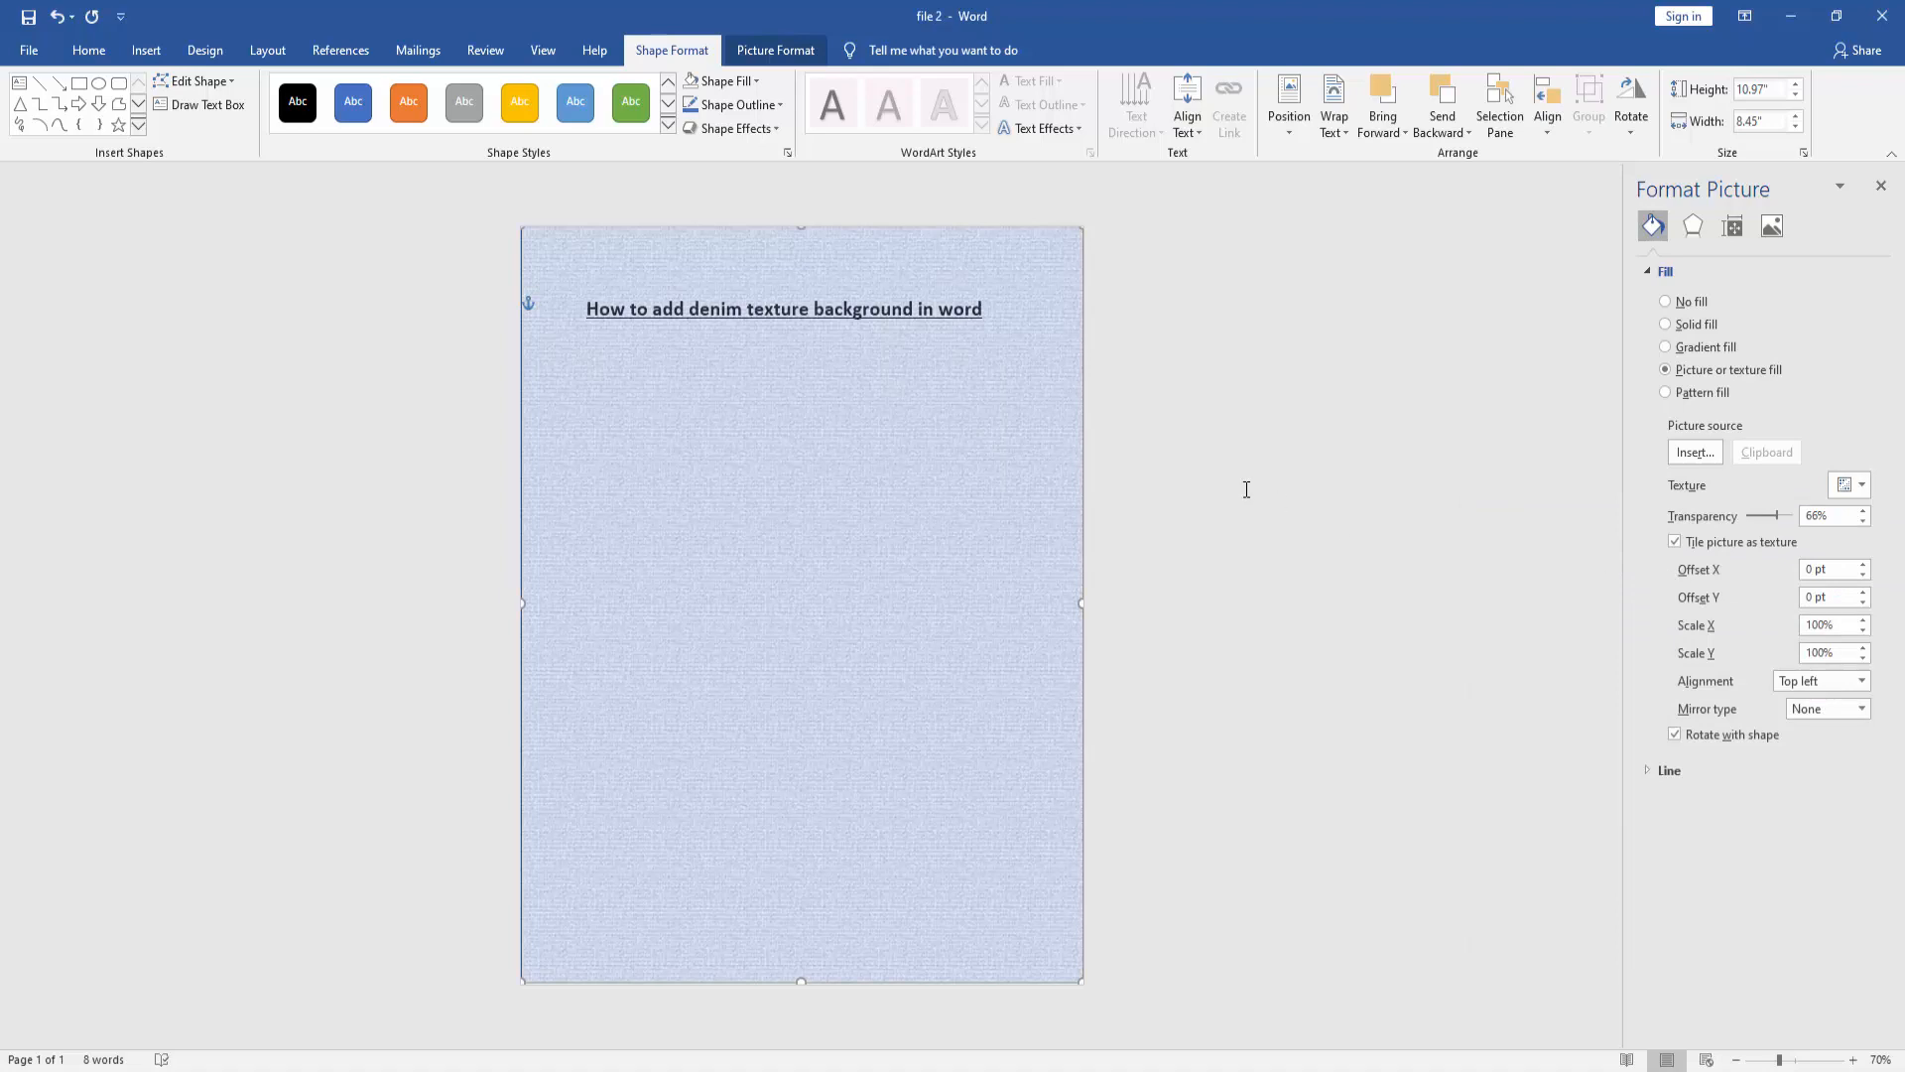
Deselect the denim rectangle and put the cursor back in the heading text.
click(783, 308)
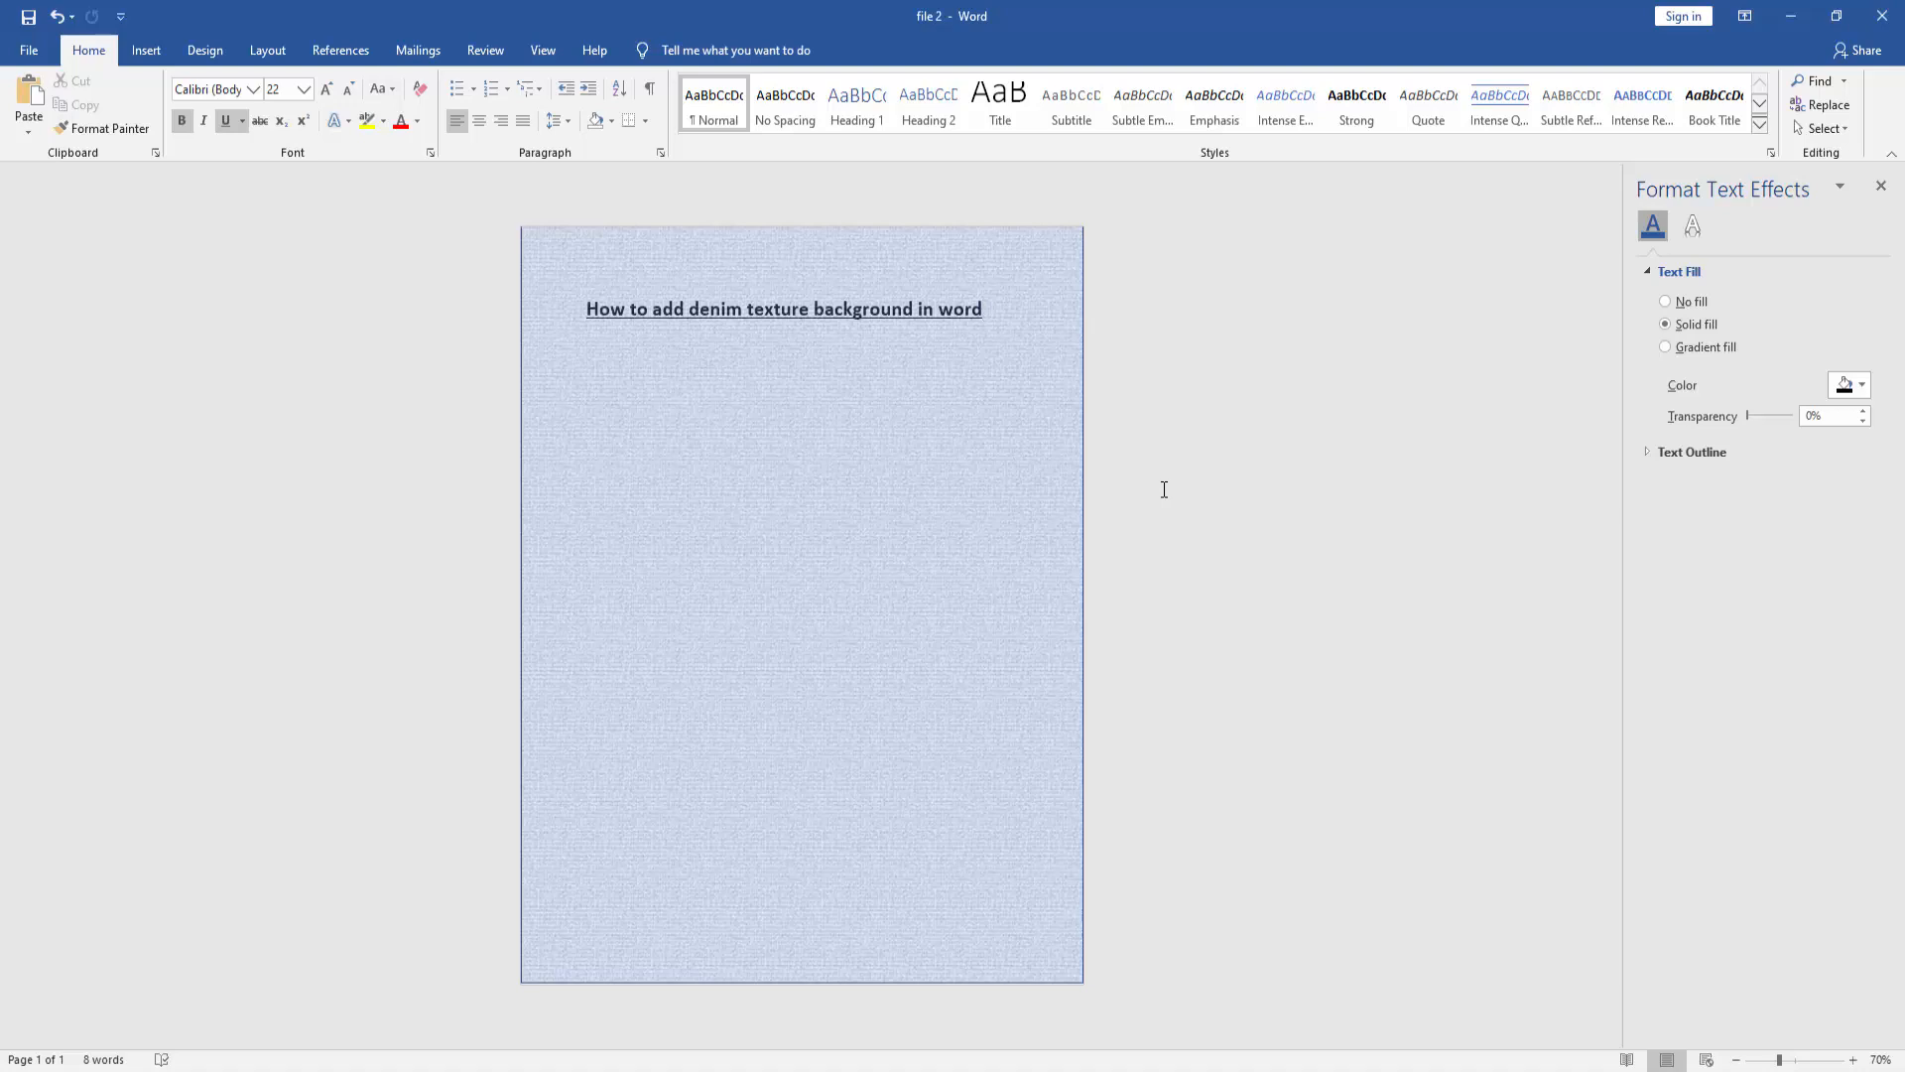
click(982, 309)
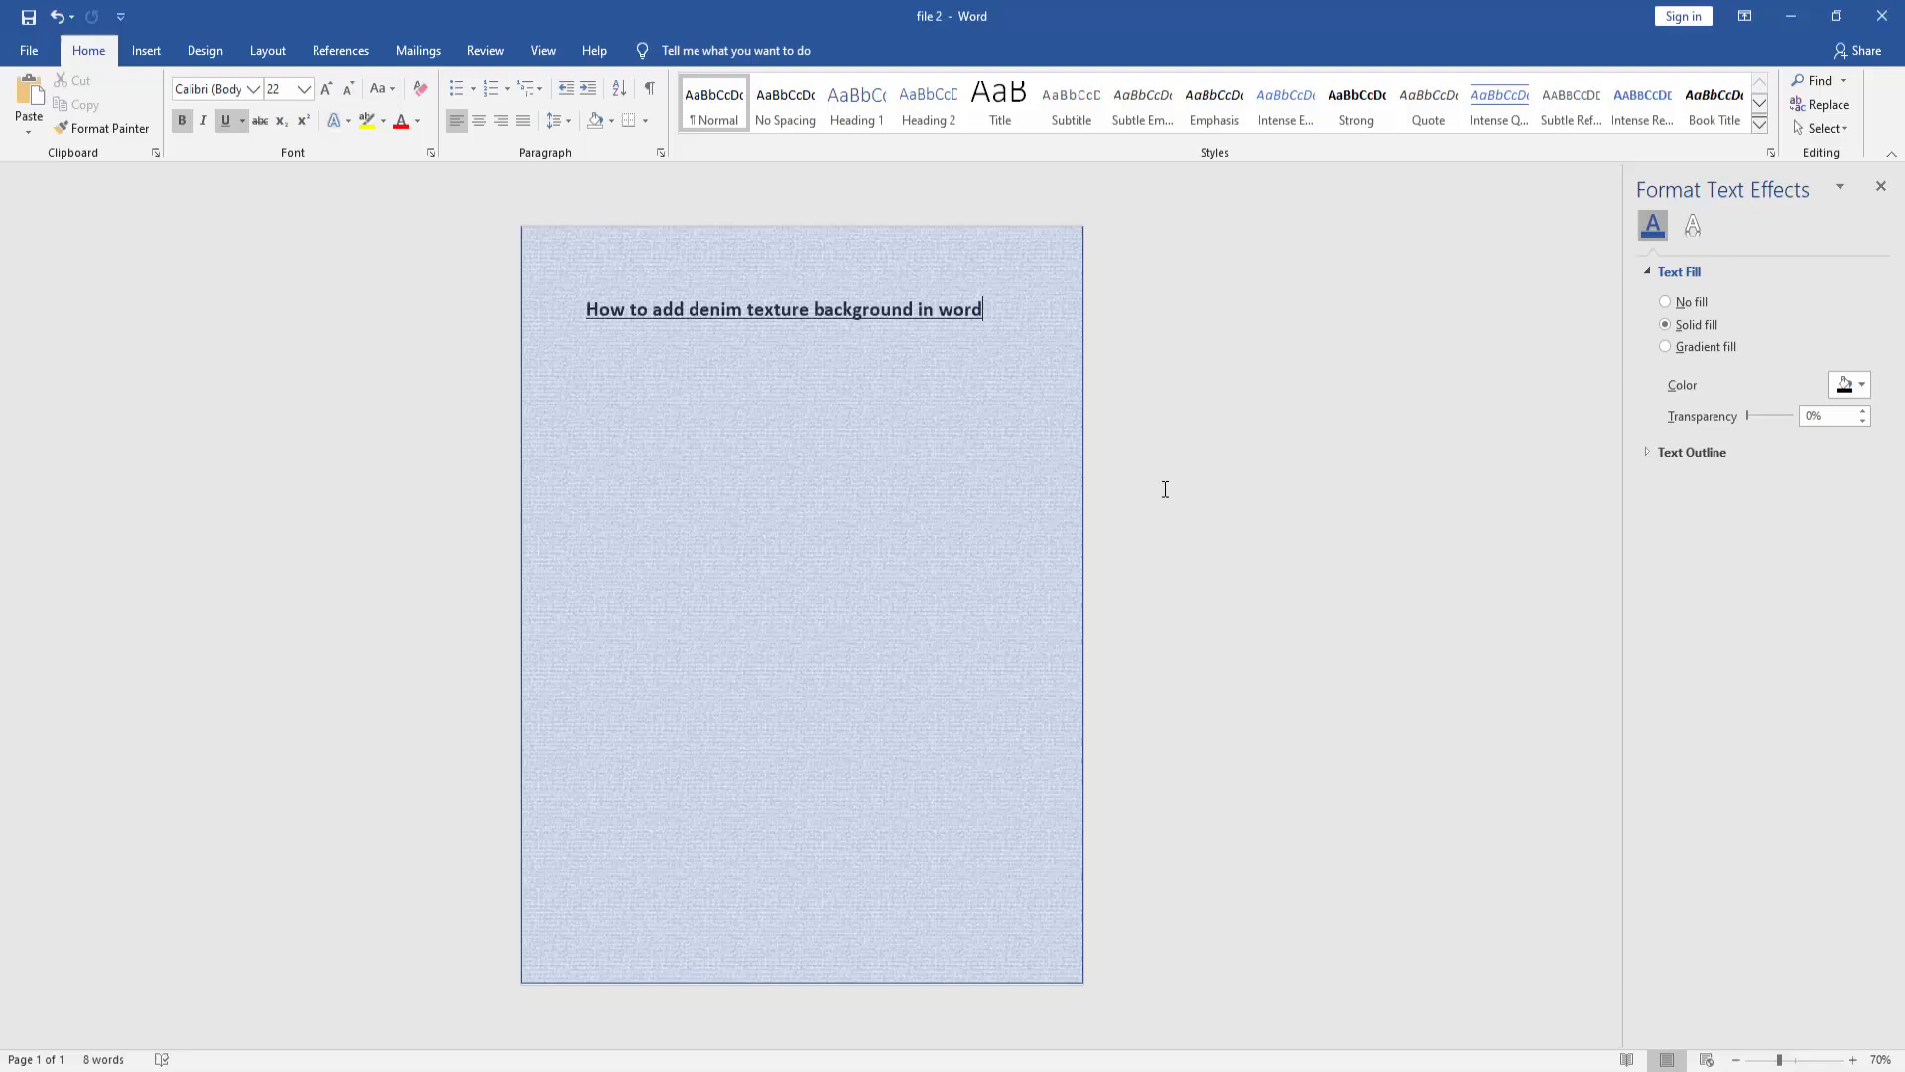